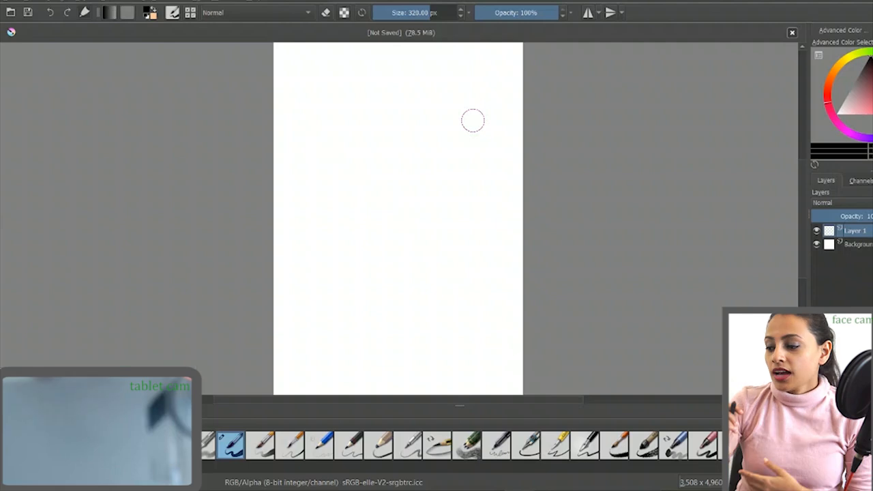
{"action": "mouse_move", "coordinate": [327, 318]}
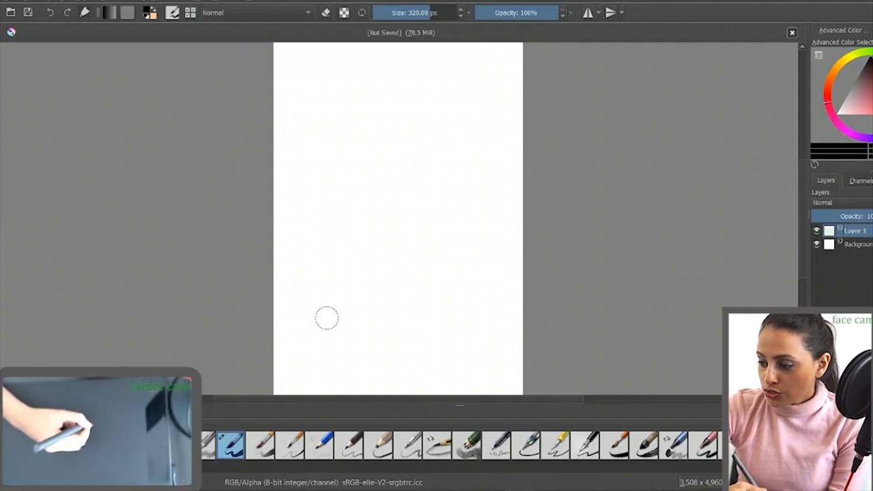
- Draw test strokes from thin light-pressure lines to a thick heavy-pressure black stroke
{"action": "left_click_drag", "start_coordinate": [334, 326], "coordinate": [392, 272]}
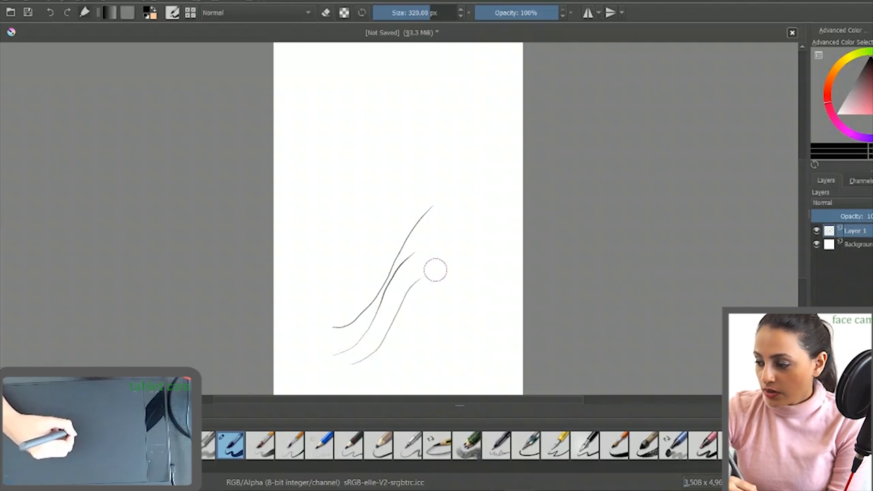
{"action": "left_click_drag", "start_coordinate": [435, 270], "coordinate": [401, 382]}
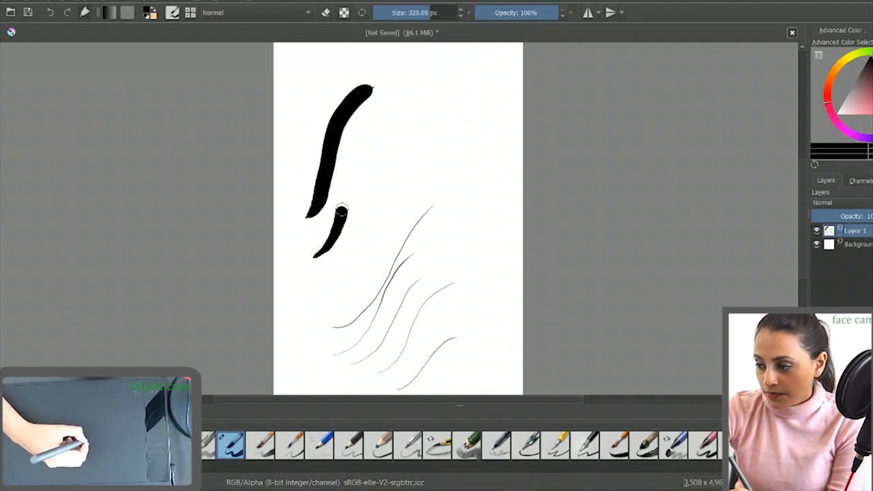
{"action": "left_click_drag", "start_coordinate": [334, 212], "coordinate": [396, 123]}
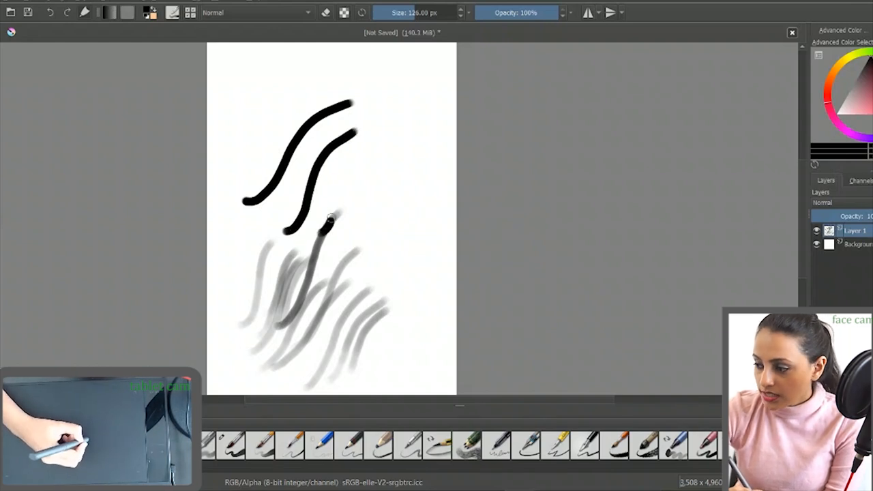
- Draw another pressure test curve over the grey strokes
{"action": "left_click_drag", "start_coordinate": [327, 218], "coordinate": [283, 243]}
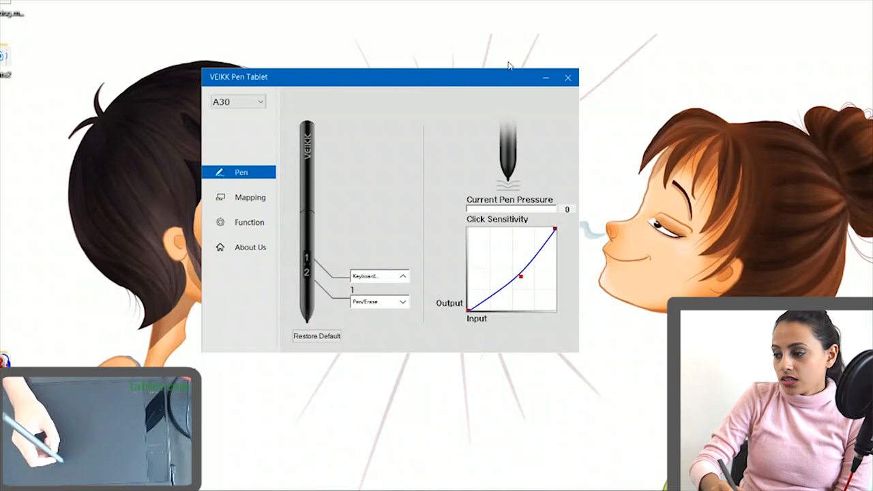
{"action": "mouse_move", "coordinate": [459, 238]}
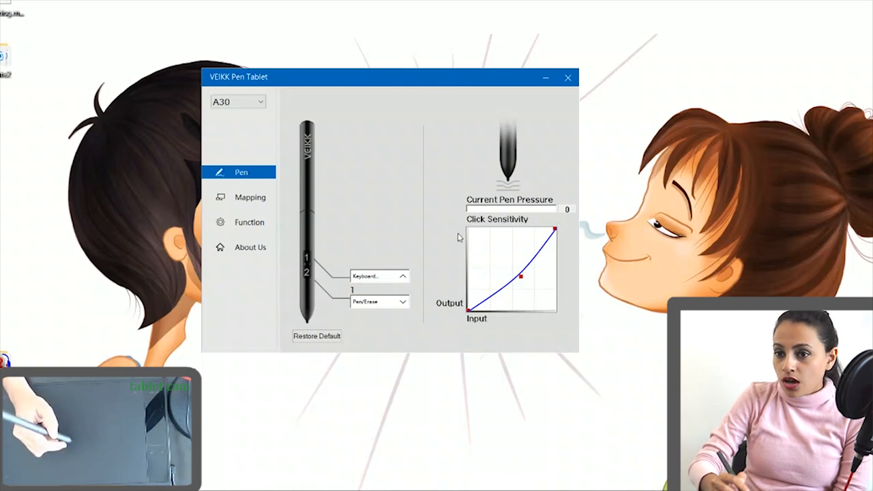
{"action": "mouse_move", "coordinate": [458, 153]}
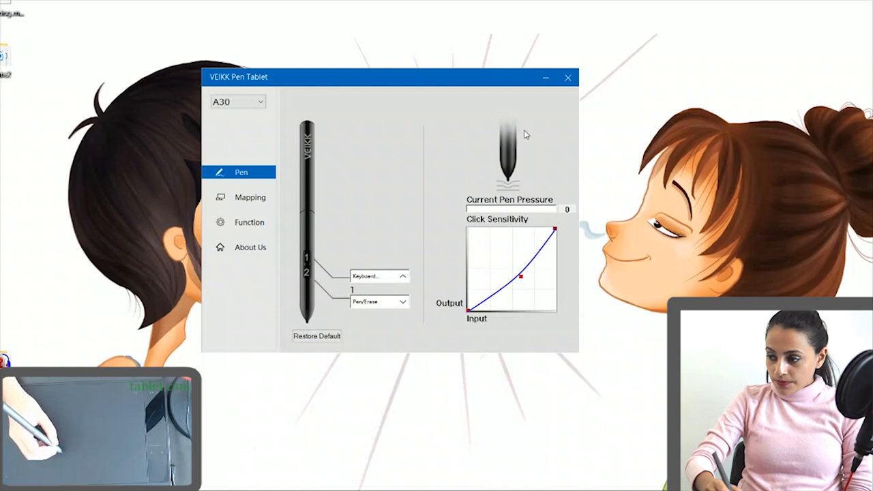
{"action": "mouse_move", "coordinate": [512, 311]}
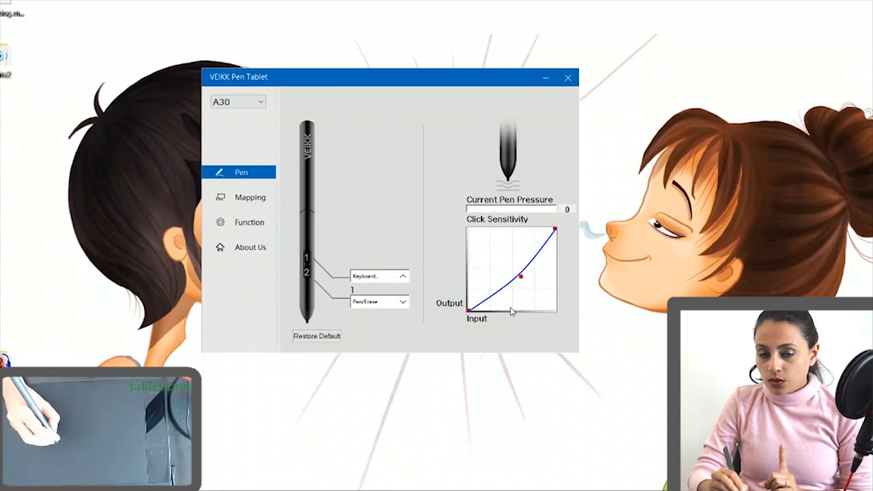
{"action": "mouse_move", "coordinate": [491, 220]}
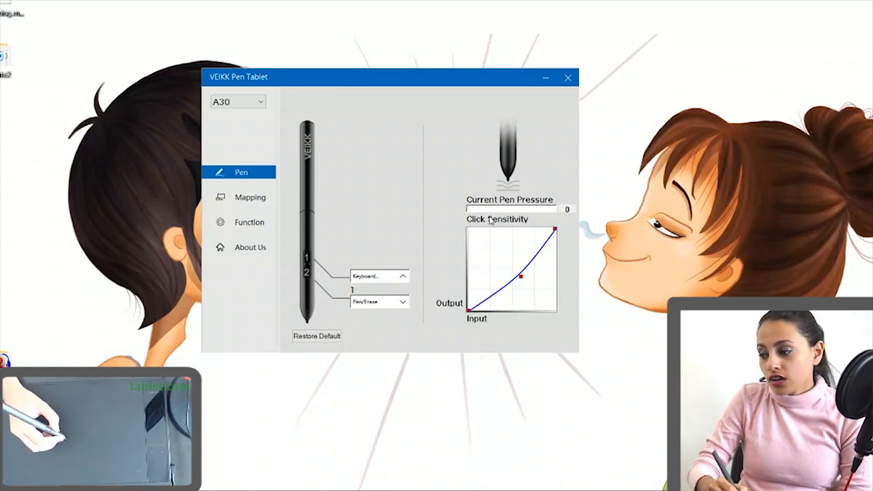
{"action": "mouse_move", "coordinate": [481, 190]}
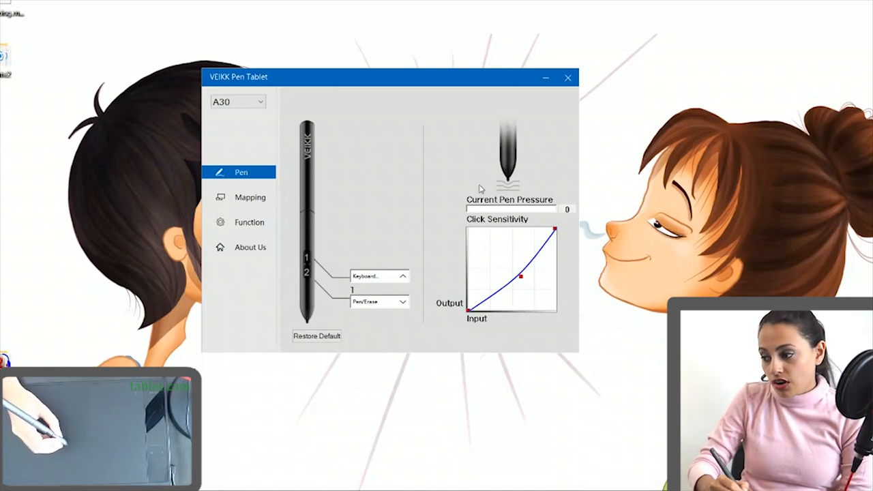
{"action": "mouse_move", "coordinate": [495, 292]}
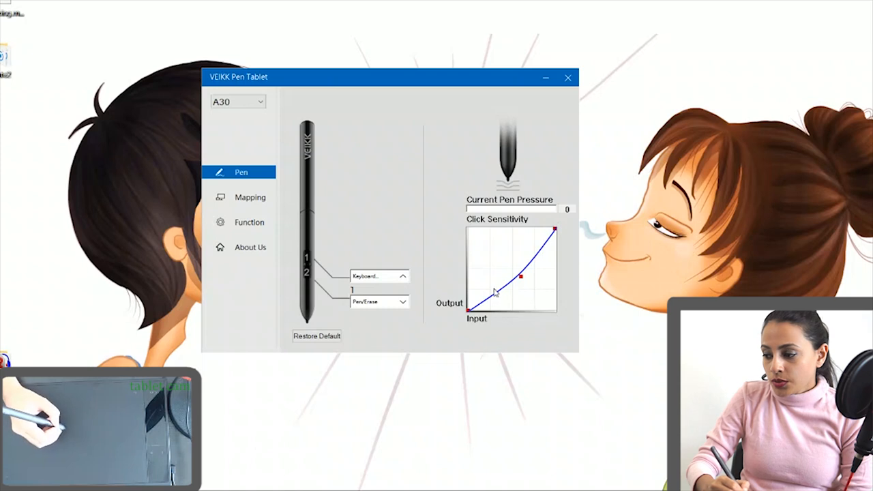
{"action": "mouse_move", "coordinate": [522, 324]}
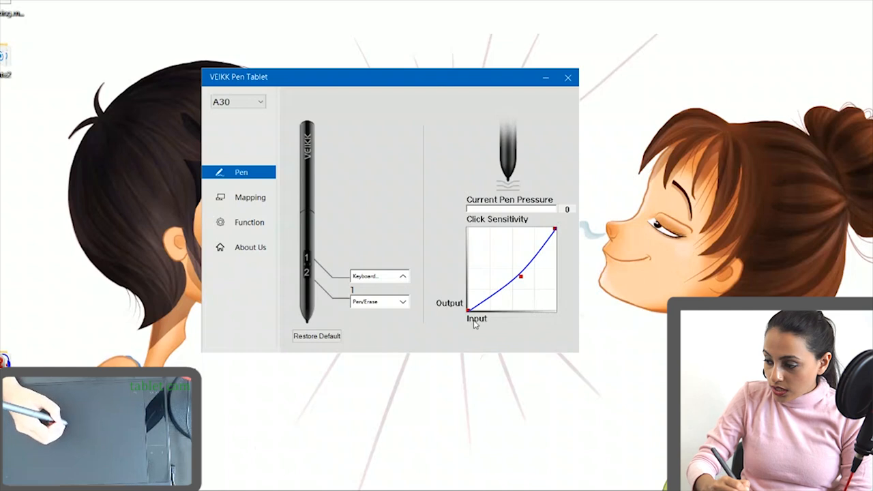
{"action": "mouse_move", "coordinate": [458, 285]}
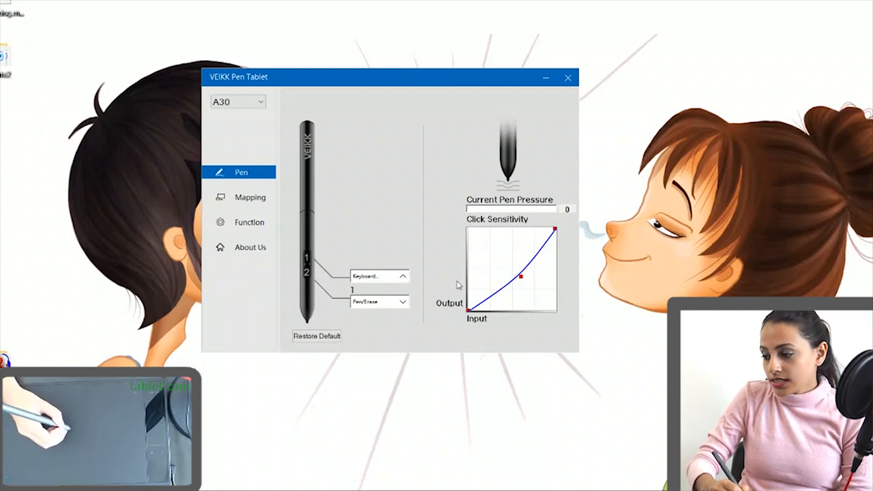
{"action": "mouse_move", "coordinate": [454, 301]}
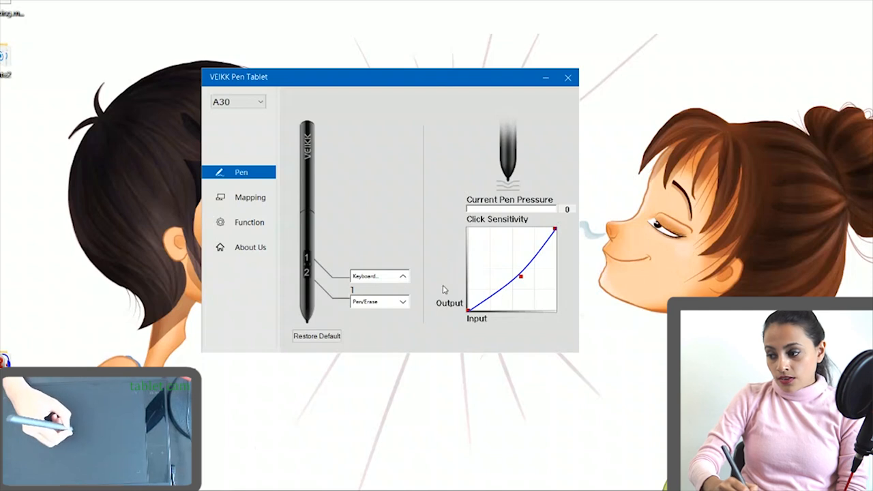
{"action": "mouse_move", "coordinate": [449, 239]}
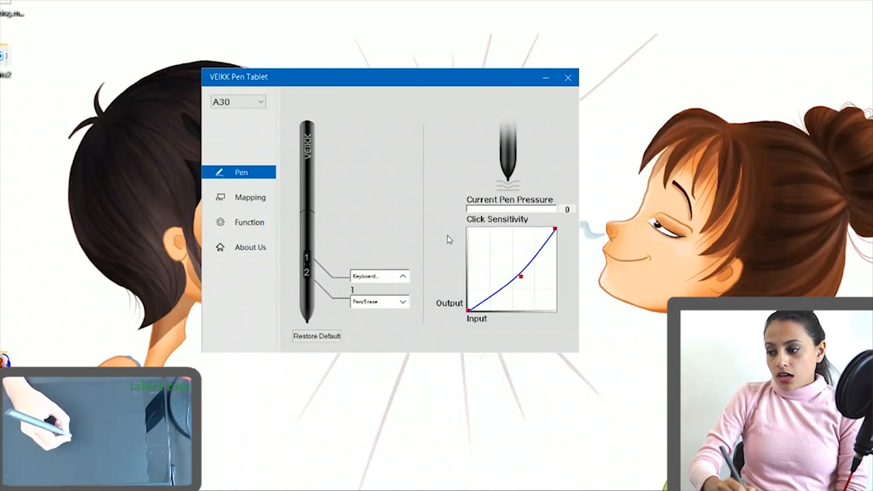
{"action": "mouse_move", "coordinate": [451, 325]}
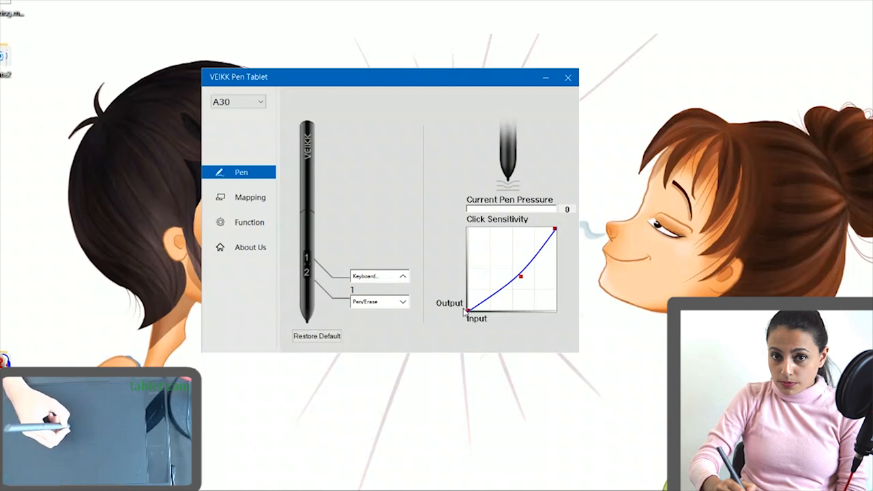
{"action": "mouse_move", "coordinate": [498, 286]}
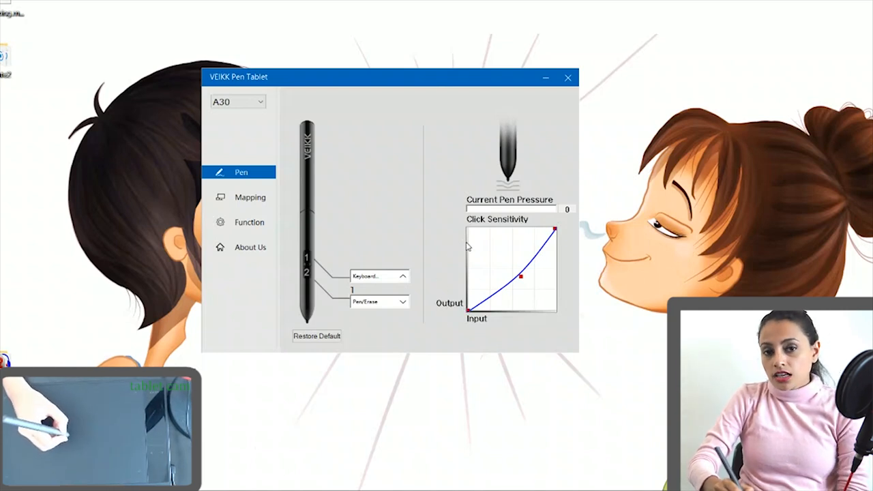
- Drag the Click Sensitivity curve's middle point up into a convex shape while testing pressure
{"action": "left_click_drag", "start_coordinate": [520, 276], "coordinate": [508, 264]}
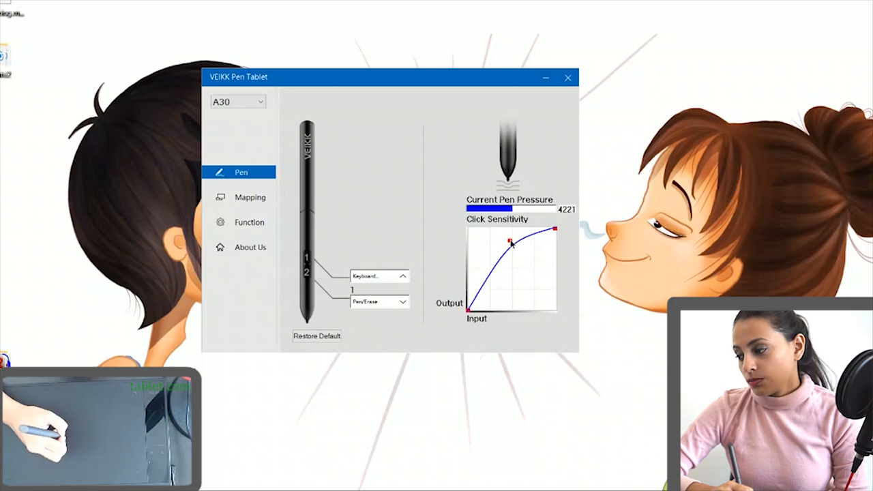
{"action": "left_click_drag", "start_coordinate": [509, 243], "coordinate": [510, 268]}
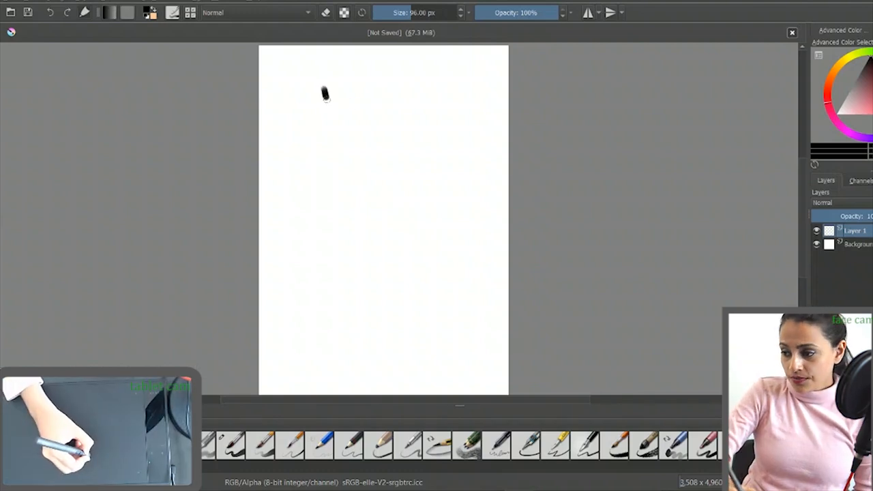
- Draw a vertical and a horizontal line forming the first L-shaped graph axes
{"action": "left_click_drag", "start_coordinate": [326, 93], "coordinate": [444, 198]}
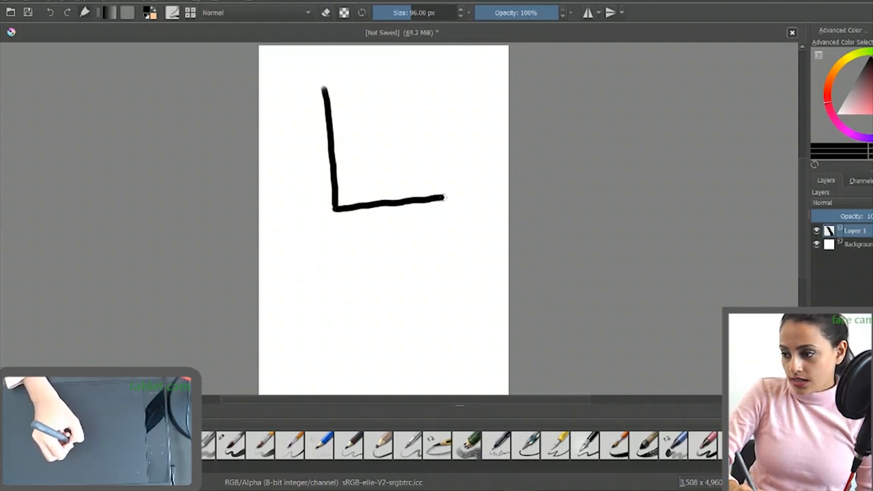
{"action": "left_click_drag", "start_coordinate": [430, 92], "coordinate": [334, 209]}
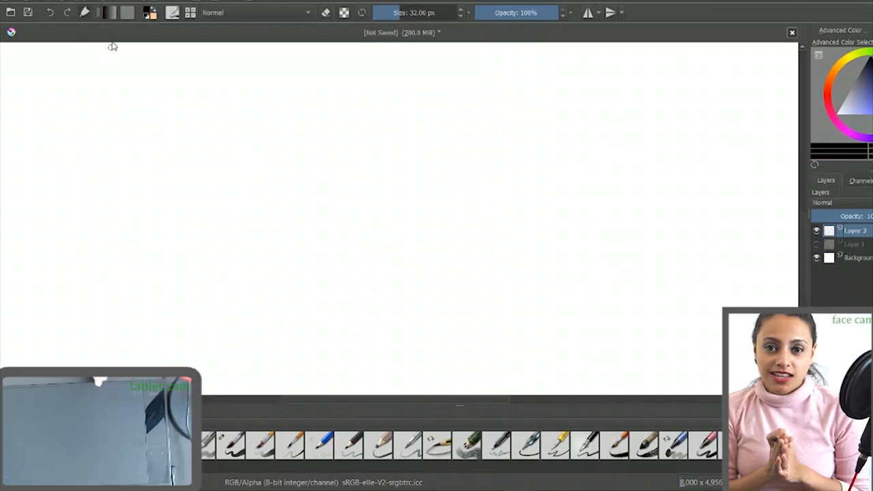
{"action": "mouse_move", "coordinate": [112, 92]}
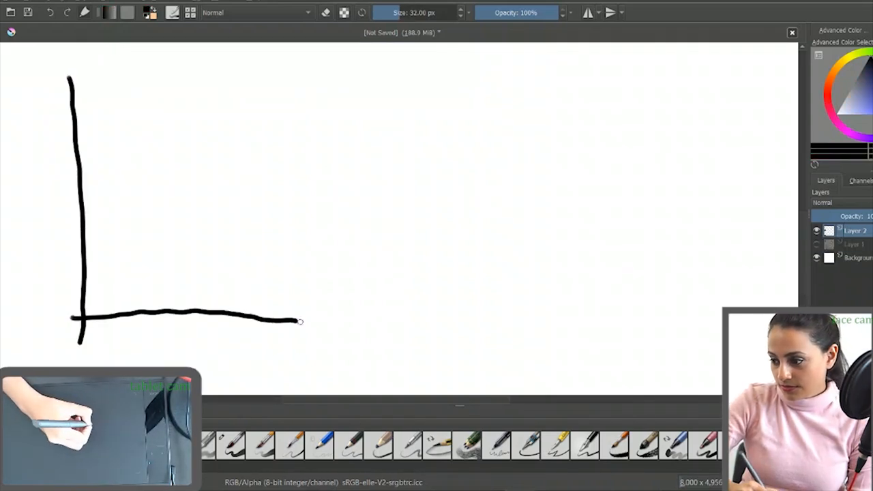
- Draw the right-hand L-shaped axes and sketch a rising curve inside a graph
{"action": "left_click_drag", "start_coordinate": [474, 65], "coordinate": [717, 324]}
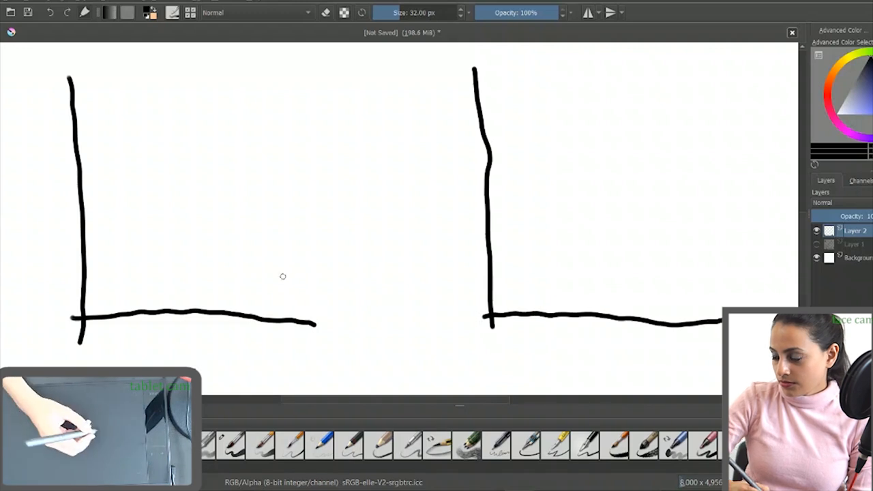
{"action": "left_click_drag", "start_coordinate": [103, 286], "coordinate": [285, 110]}
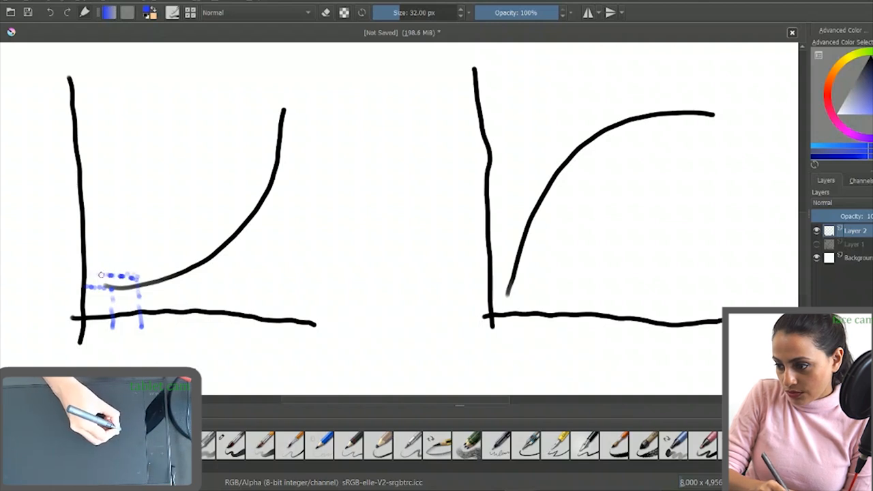
{"action": "mouse_move", "coordinate": [62, 269]}
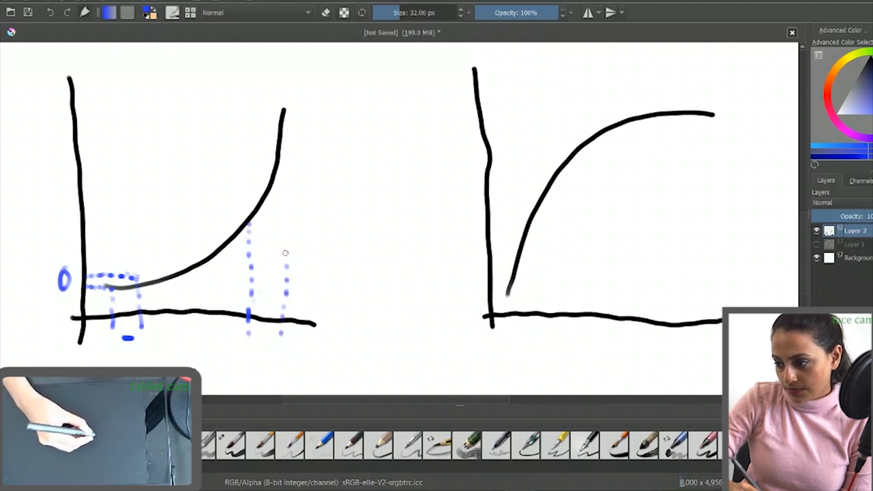
{"action": "mouse_move", "coordinate": [136, 219]}
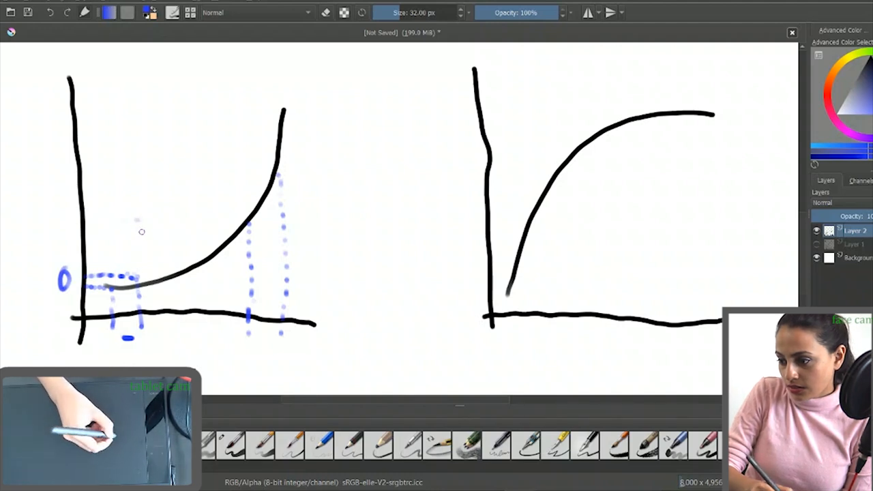
- Draw two blue dotted guides across the left graph and a tall blue output mark
{"action": "left_click_drag", "start_coordinate": [88, 225], "coordinate": [157, 226]}
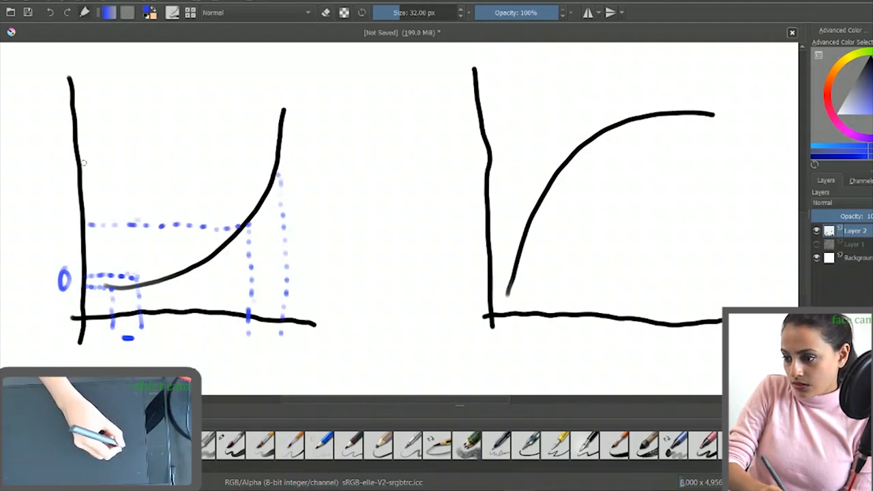
{"action": "left_click_drag", "start_coordinate": [82, 162], "coordinate": [235, 164]}
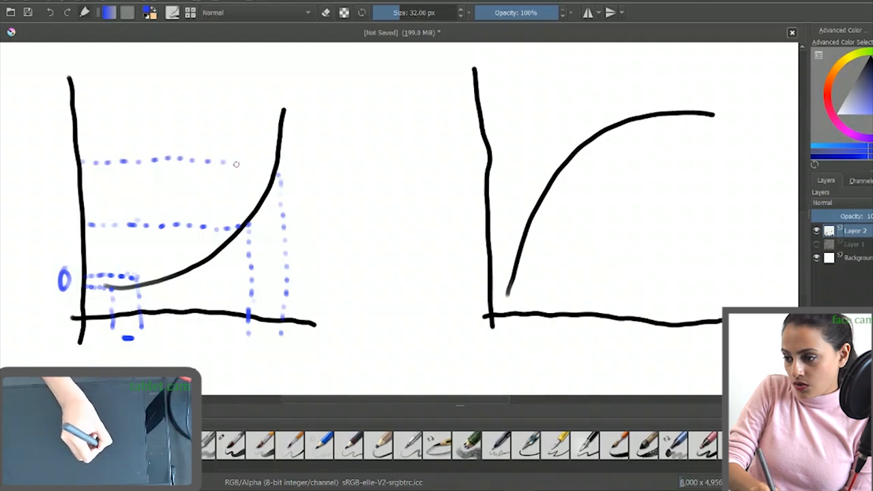
{"action": "left_click_drag", "start_coordinate": [55, 157], "coordinate": [53, 215]}
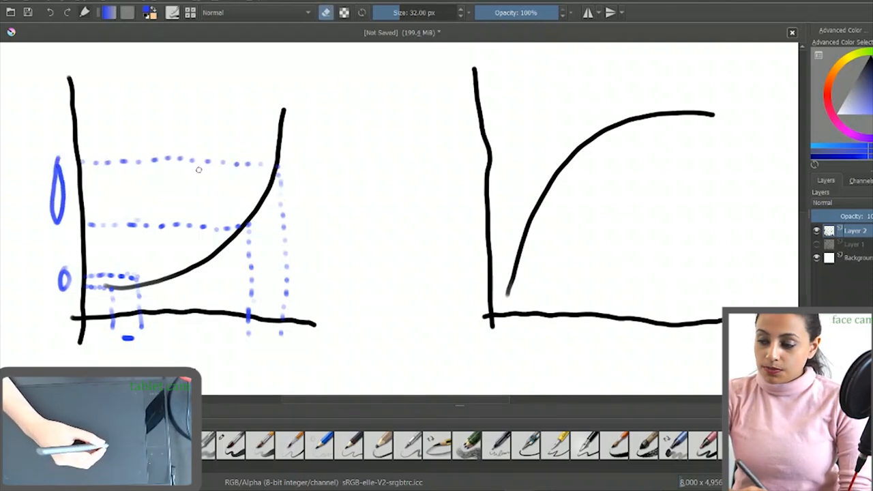
{"action": "mouse_move", "coordinate": [253, 251]}
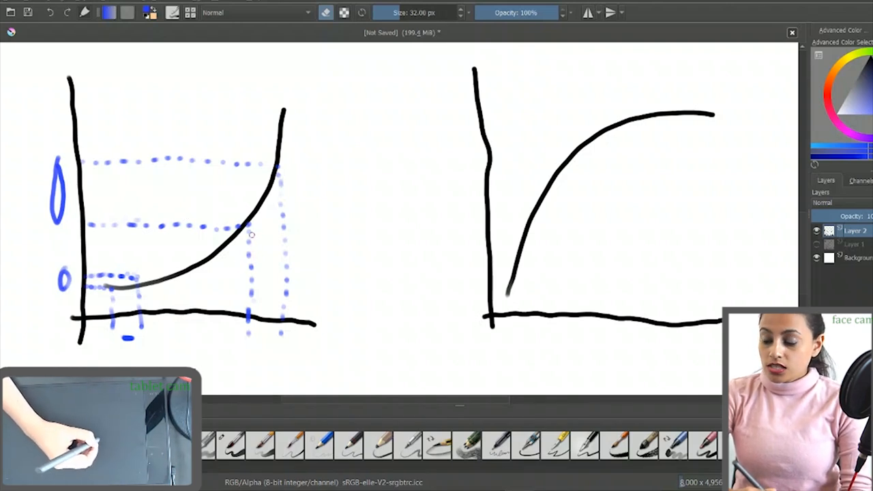
{"action": "mouse_move", "coordinate": [244, 176]}
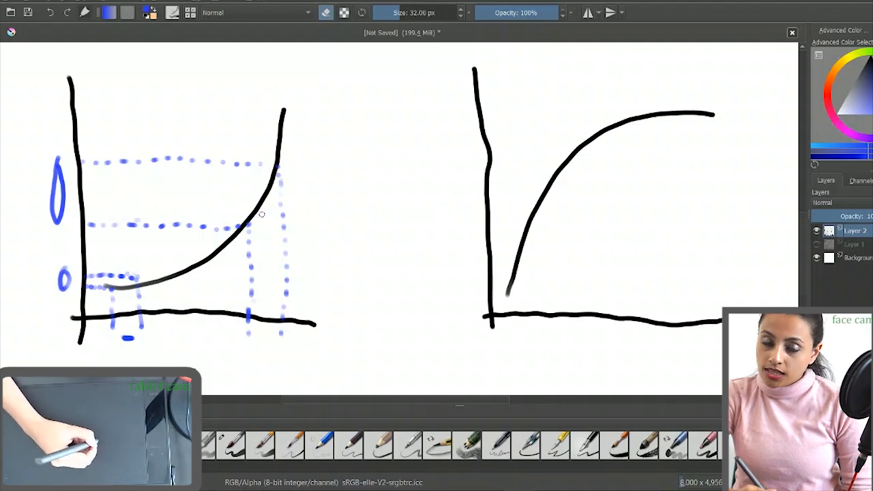
{"action": "mouse_move", "coordinate": [334, 205]}
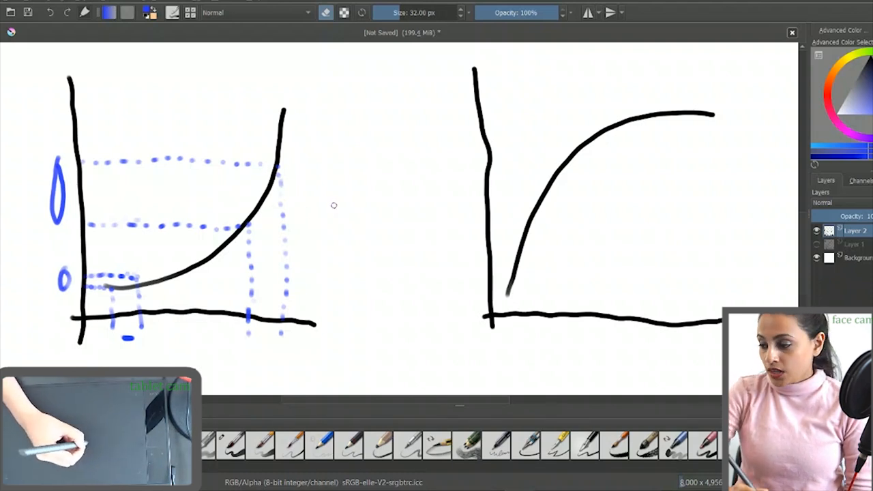
{"action": "mouse_move", "coordinate": [487, 217]}
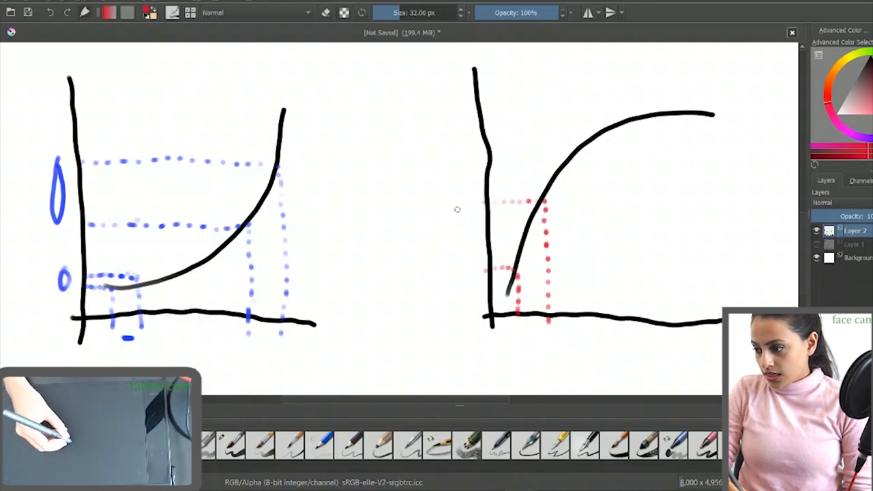
- Draw a red dotted guide in the right graph and a small red mark near its top
{"action": "left_click_drag", "start_coordinate": [457, 219], "coordinate": [457, 270]}
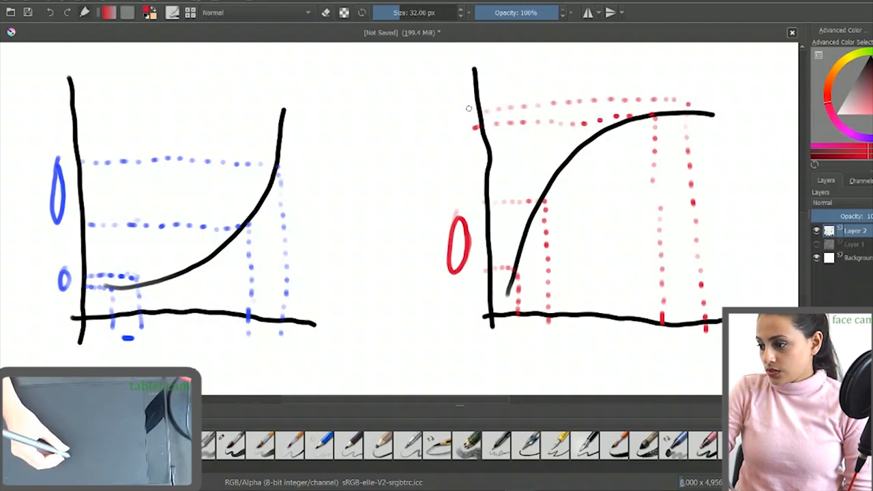
{"action": "left_click_drag", "start_coordinate": [450, 106], "coordinate": [470, 129]}
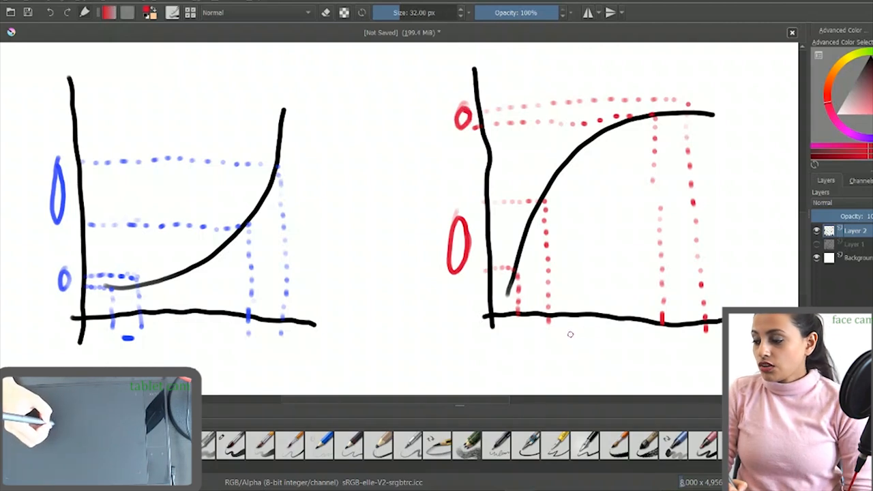
{"action": "mouse_move", "coordinate": [505, 249]}
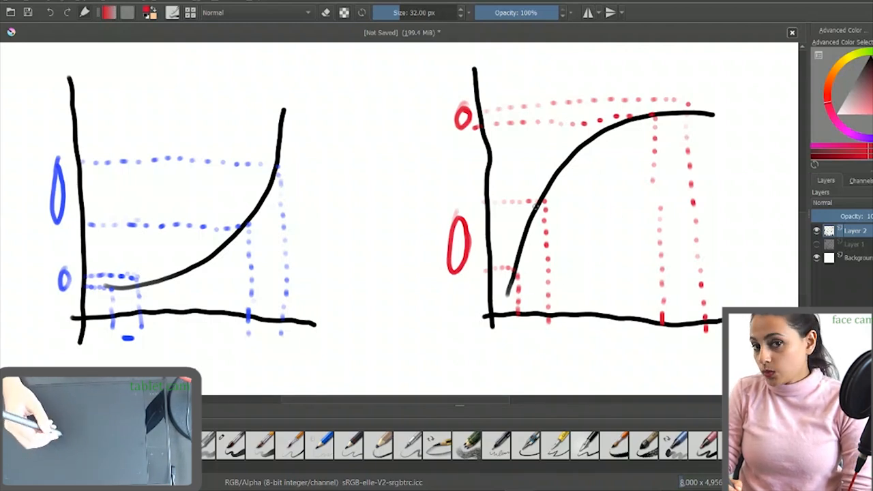
{"action": "mouse_move", "coordinate": [530, 316]}
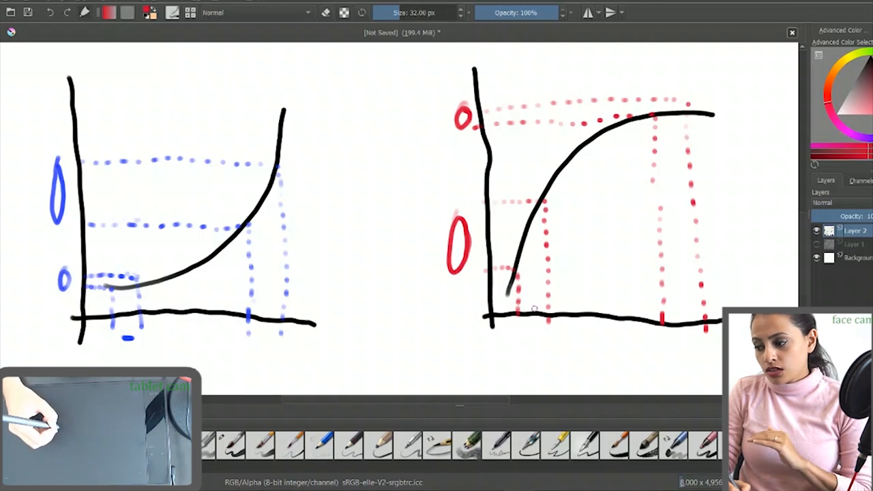
{"action": "mouse_move", "coordinate": [561, 290]}
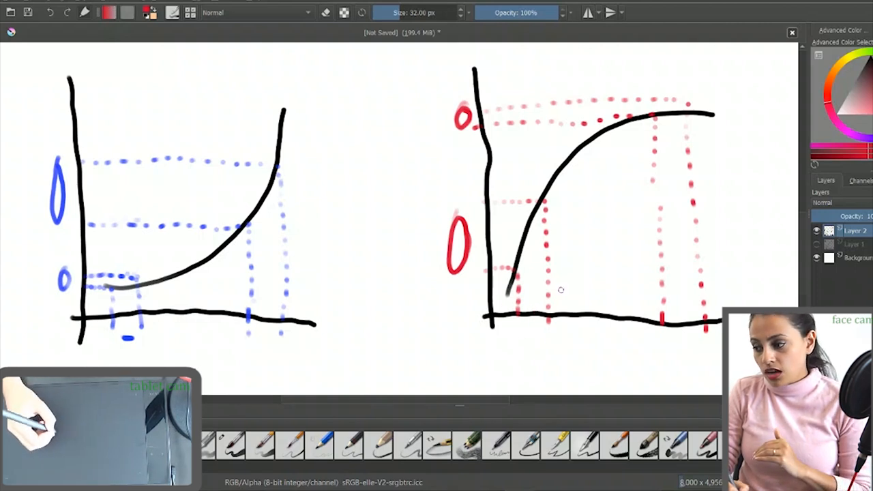
{"action": "mouse_move", "coordinate": [448, 210]}
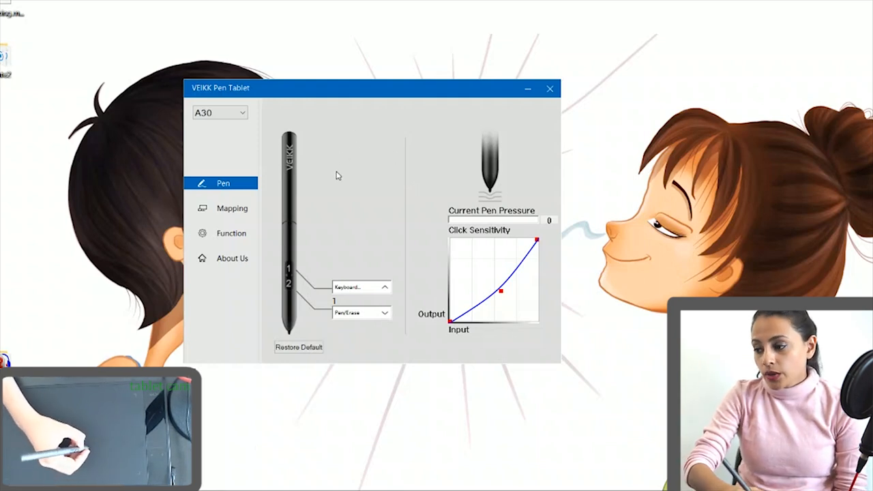
{"action": "mouse_move", "coordinate": [353, 213]}
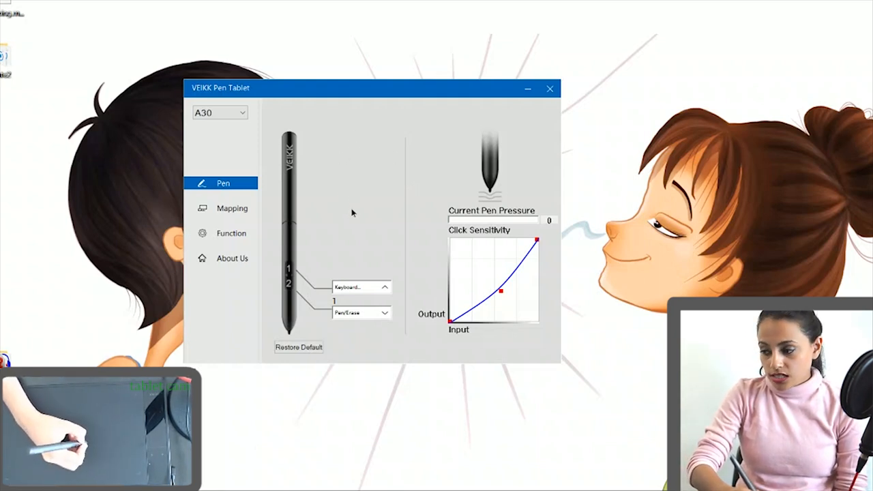
{"action": "mouse_move", "coordinate": [373, 168]}
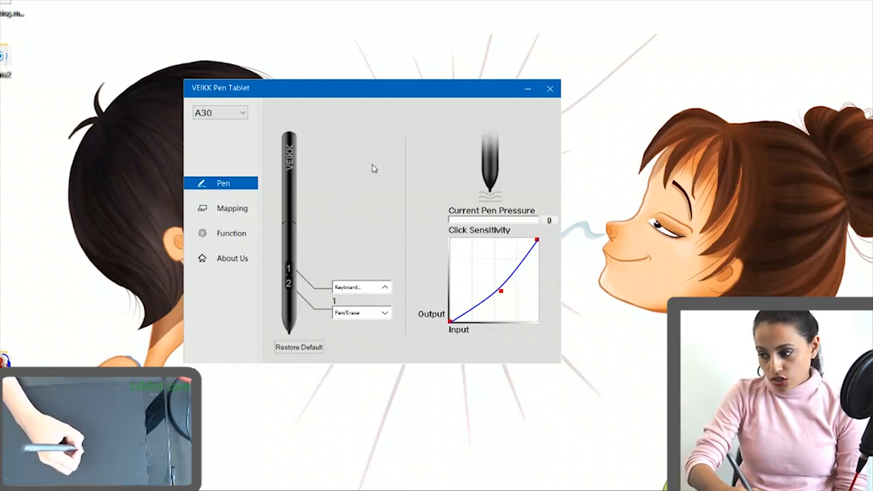
{"action": "mouse_move", "coordinate": [327, 225]}
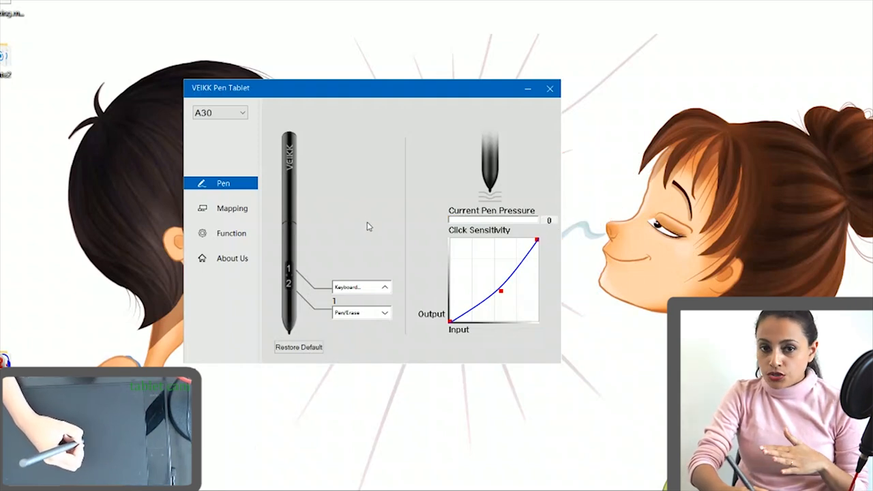
{"action": "mouse_move", "coordinate": [361, 215]}
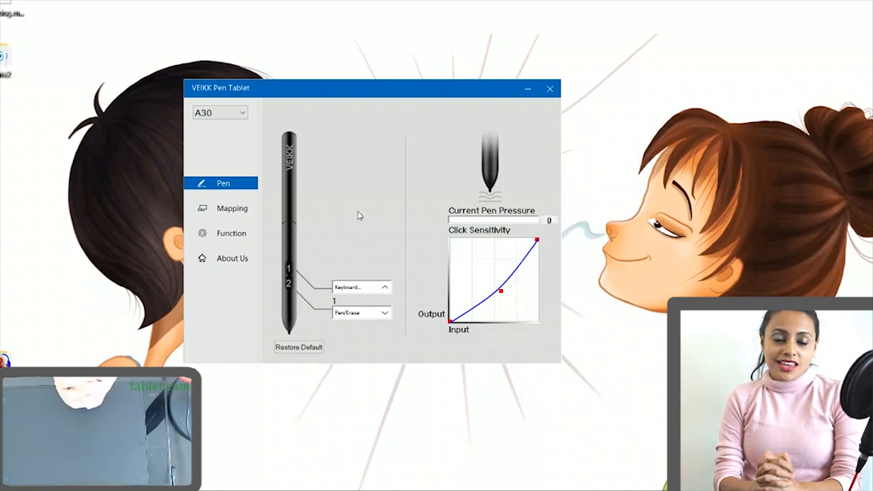